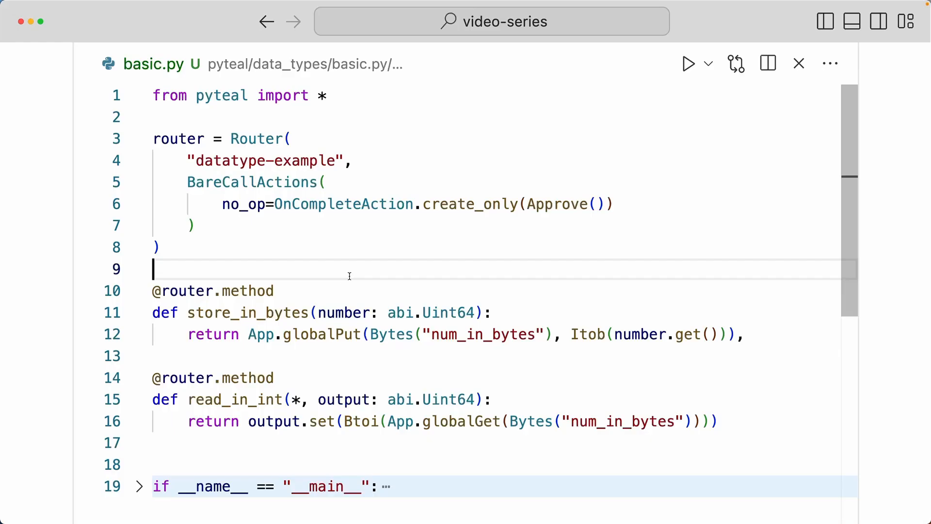
{"action": "mouse_move", "coordinate": [346, 276]}
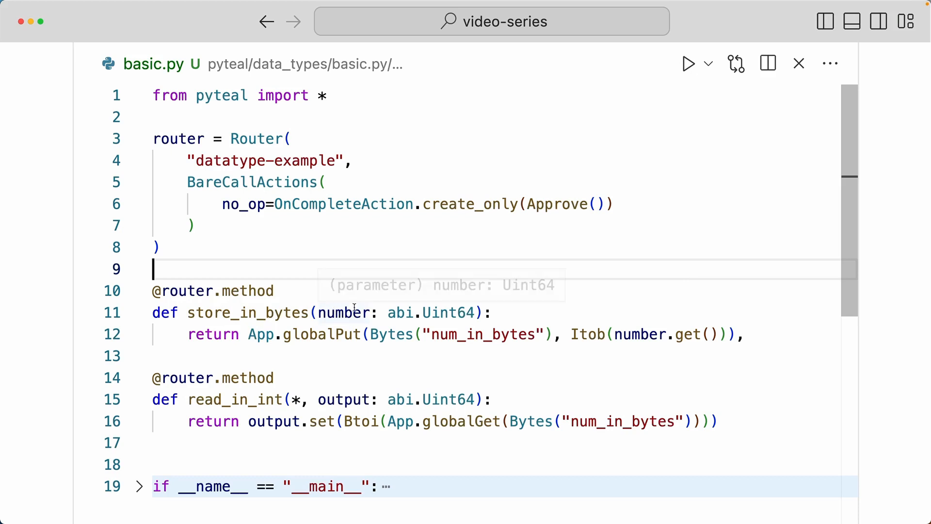
{"action": "mouse_move", "coordinate": [450, 312]}
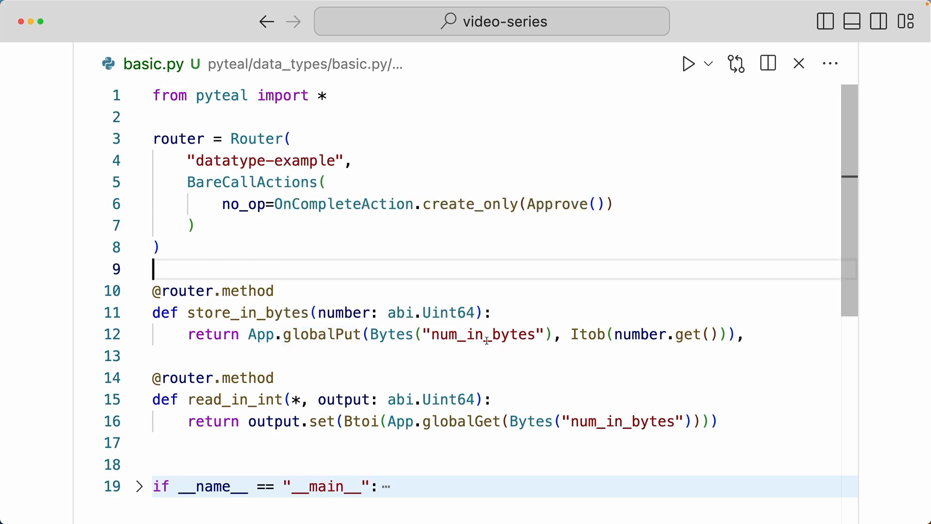
{"action": "mouse_move", "coordinate": [524, 351]}
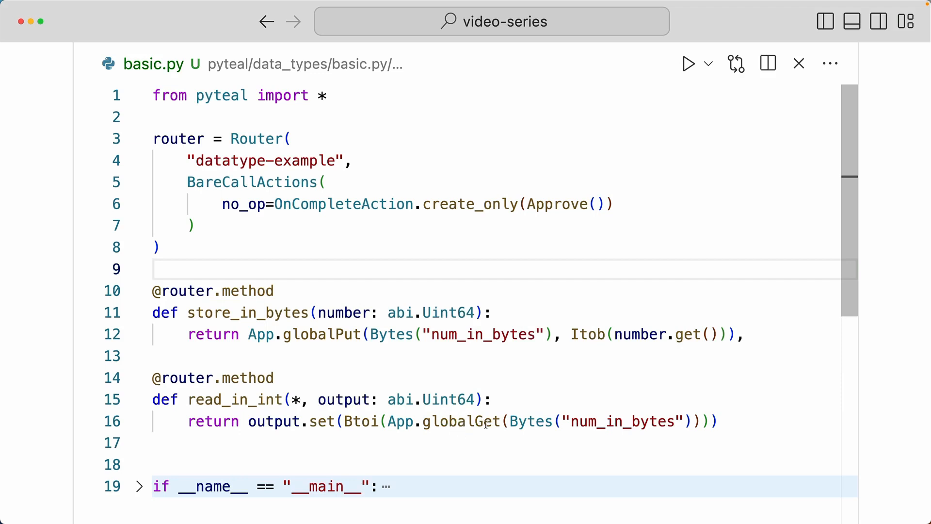
Step: Highlight the globalGet call and the Btoi conversion in read_in_int to explain them
{"action": "double_click", "coordinate": [462, 422]}
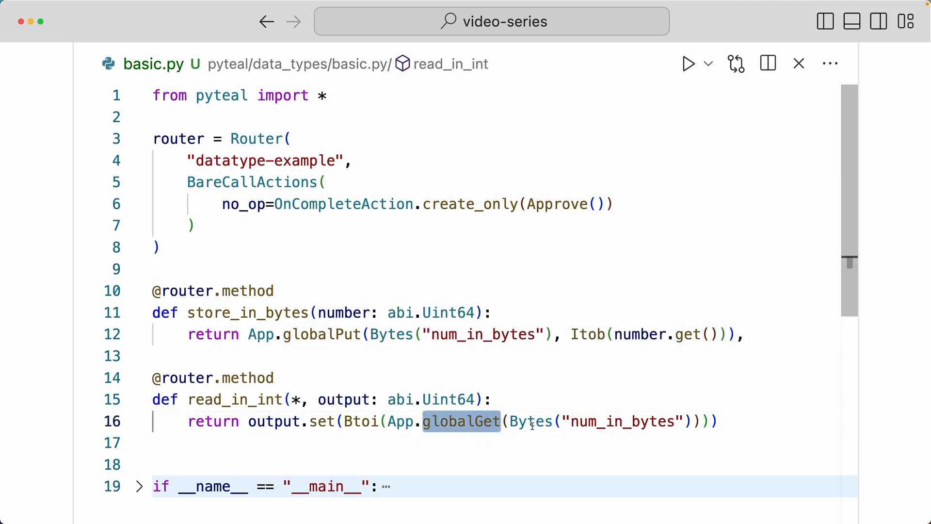
{"action": "mouse_move", "coordinate": [517, 451]}
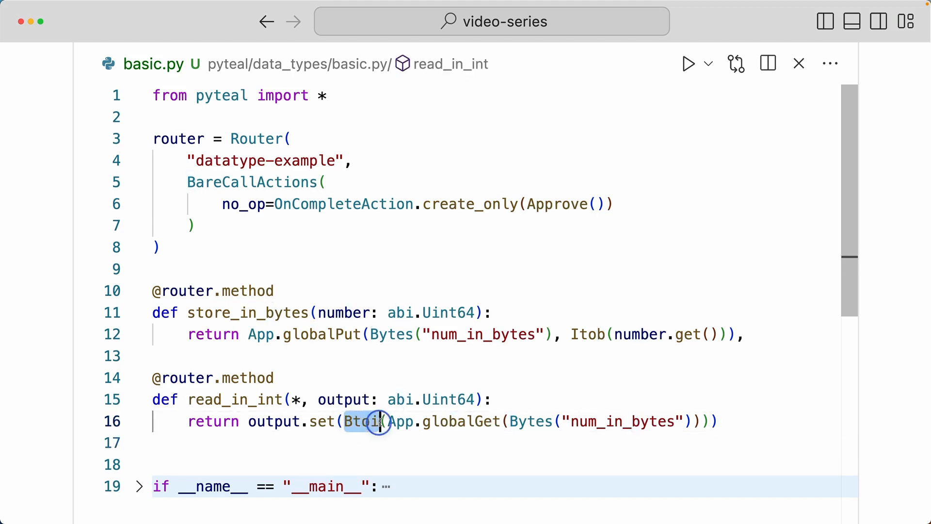
{"action": "double_click", "coordinate": [363, 421]}
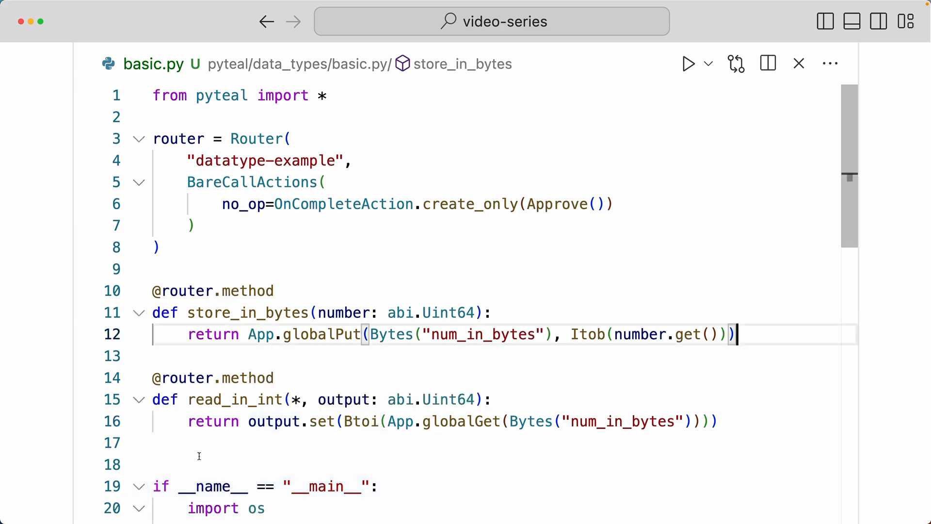
Step: Run python basic.py in the integrated terminal to compile the contract
{"action": "scroll", "scroll_direction": "down", "scroll_amount": 3}
{"action": "type", "text": "pyth"}
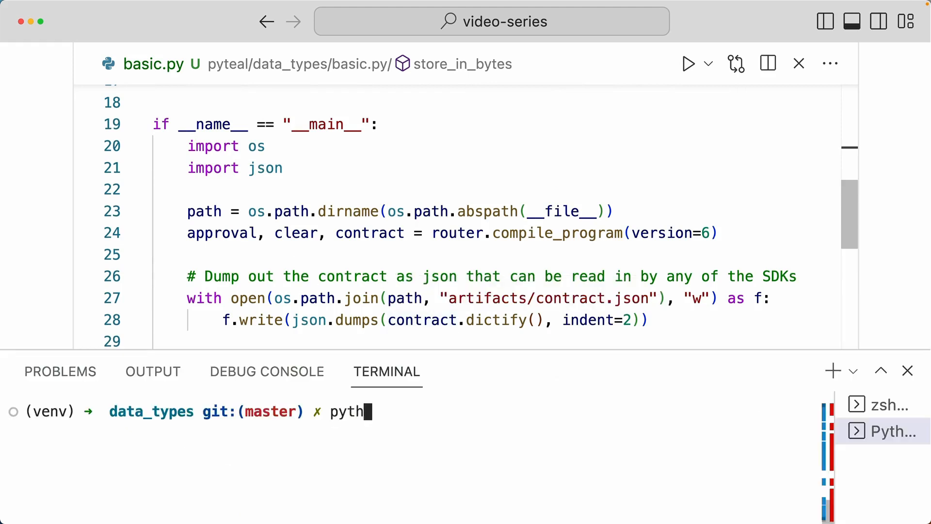
{"action": "key", "text": "Enter"}
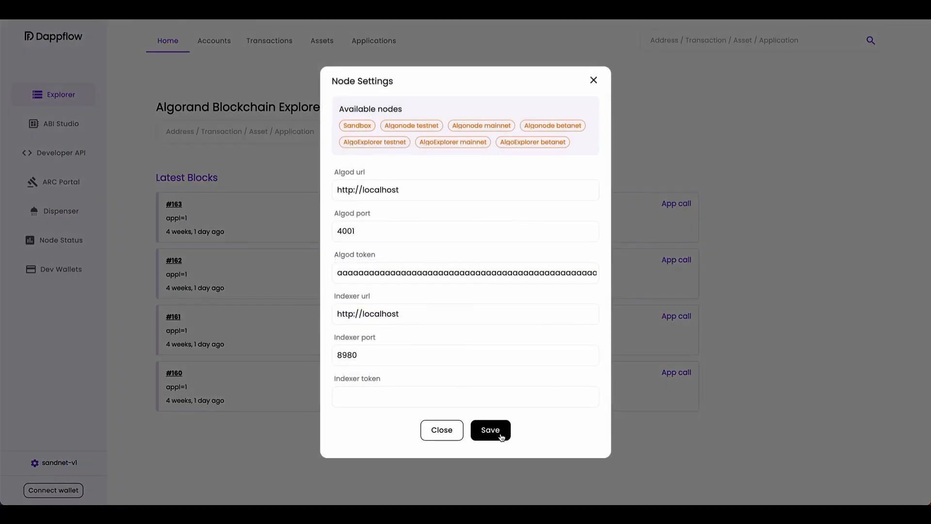
Step: Save the local sandbox node settings, connect a wallet, and import the datatype-example contract JSON from artifacts
{"action": "left_click", "coordinate": [490, 430]}
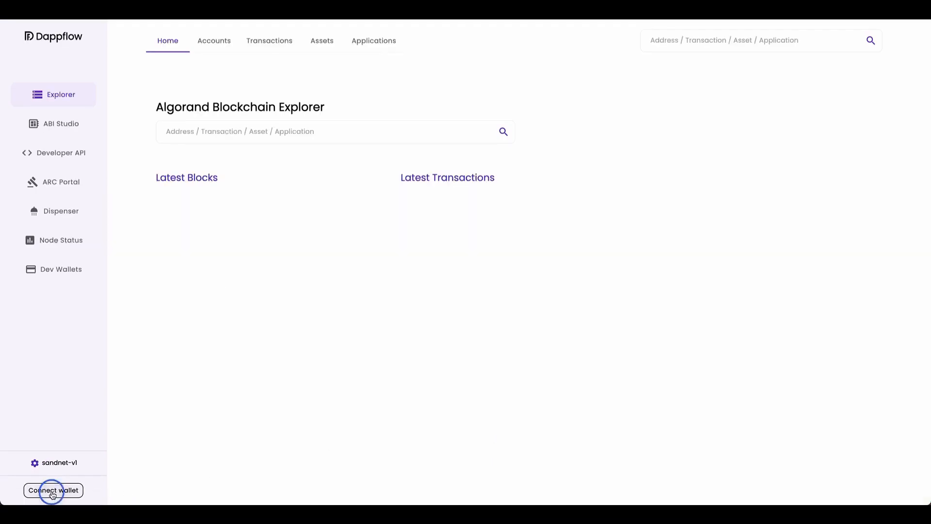
{"action": "left_click", "coordinate": [54, 491]}
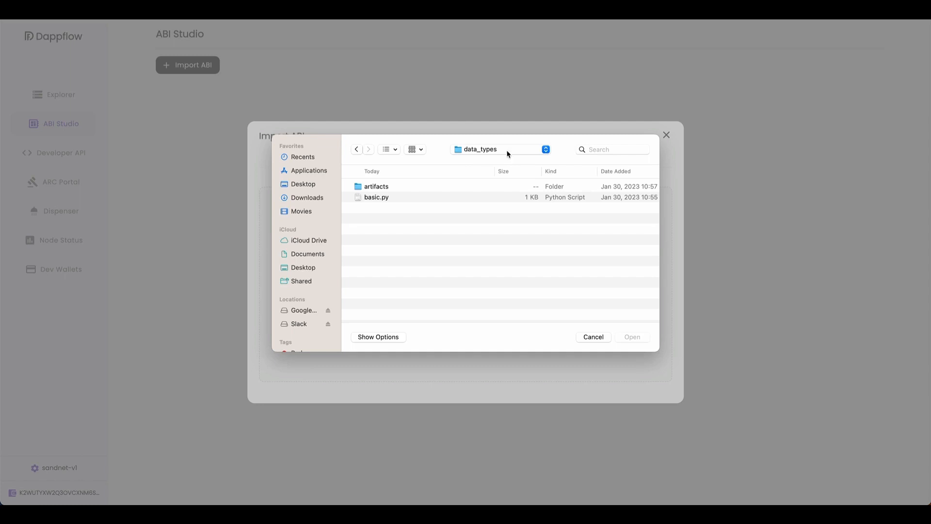
{"action": "double_click", "coordinate": [377, 186]}
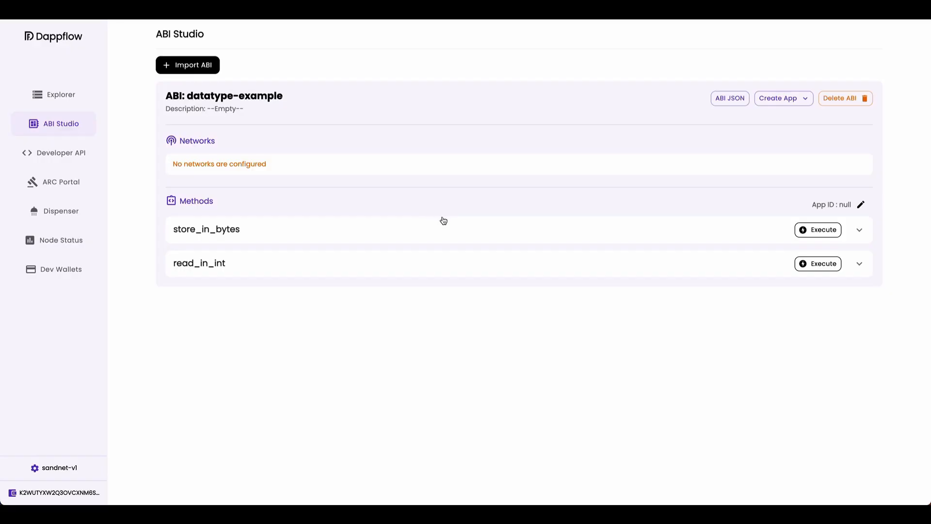
Step: Start a bare app creation call with Global bytes 1 and the other state slots 0
{"action": "left_click", "coordinate": [783, 98]}
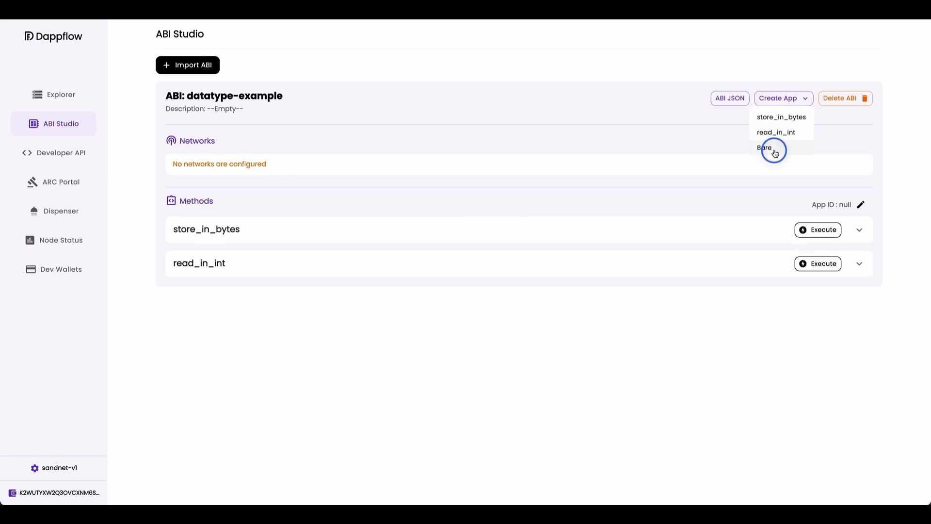
{"action": "left_click", "coordinate": [763, 148]}
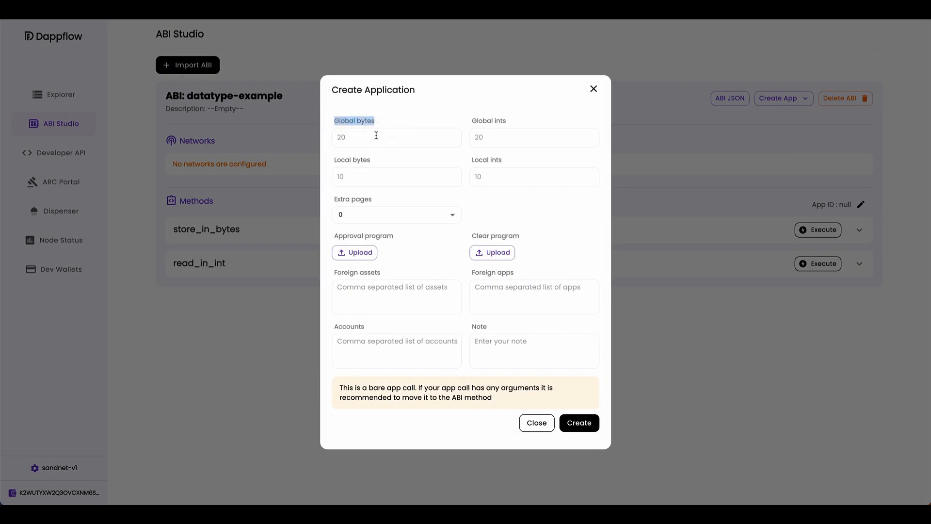
{"action": "type", "text": "1"}
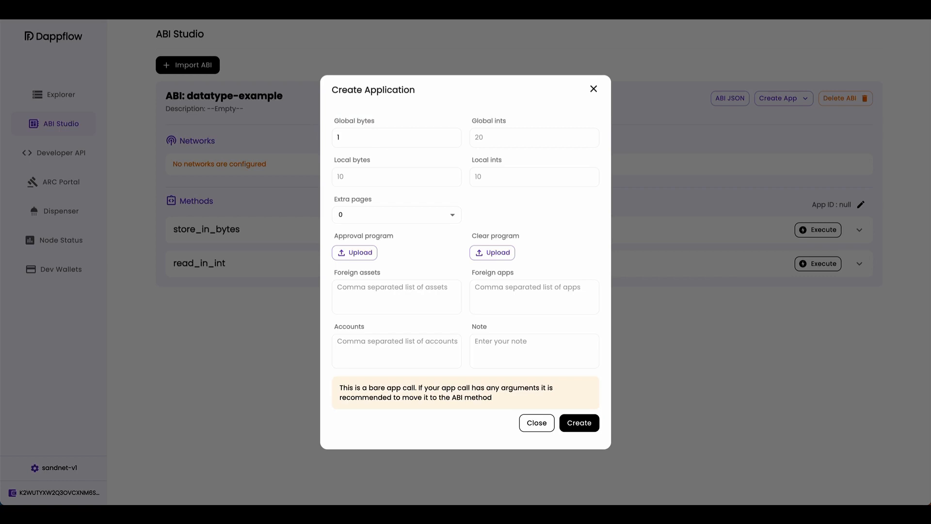
{"action": "type", "text": "0"}
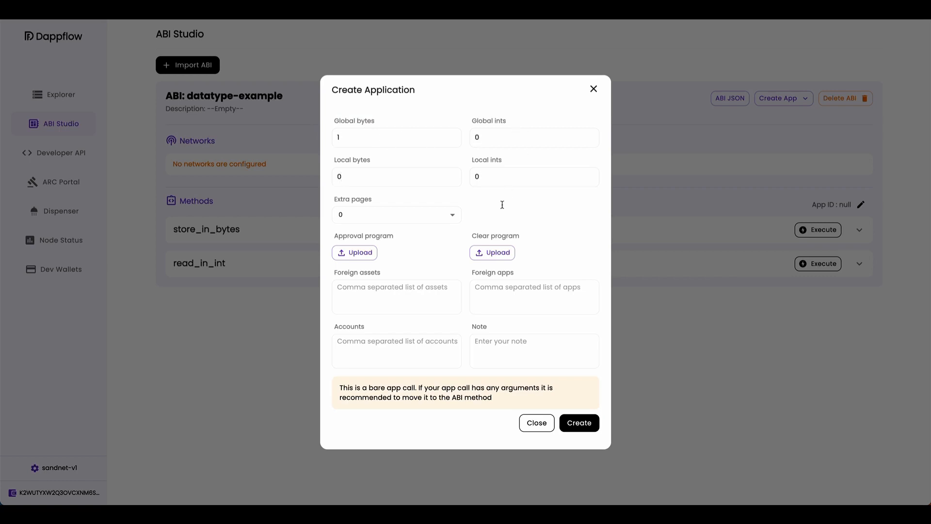
Step: Upload the compiled approval and clear programs and create the application as App ID 190
{"action": "left_click", "coordinate": [355, 252]}
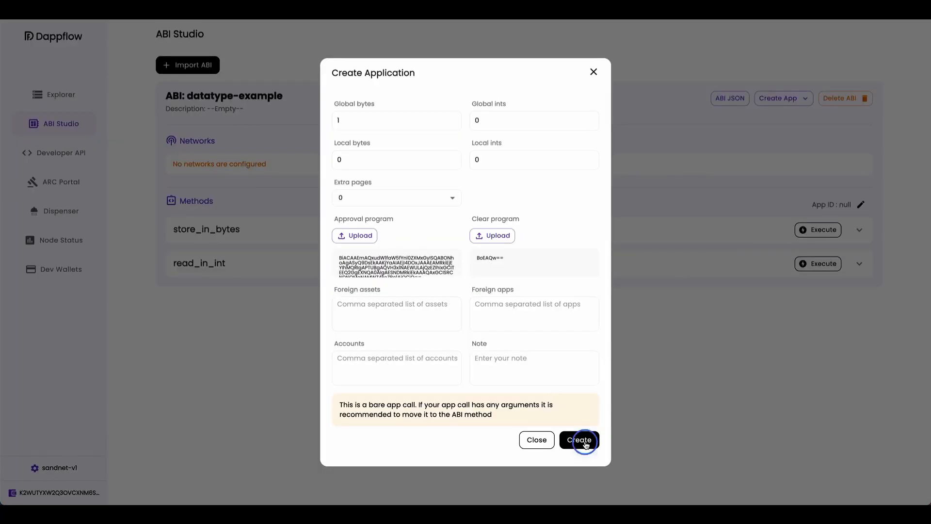
{"action": "left_click", "coordinate": [580, 441]}
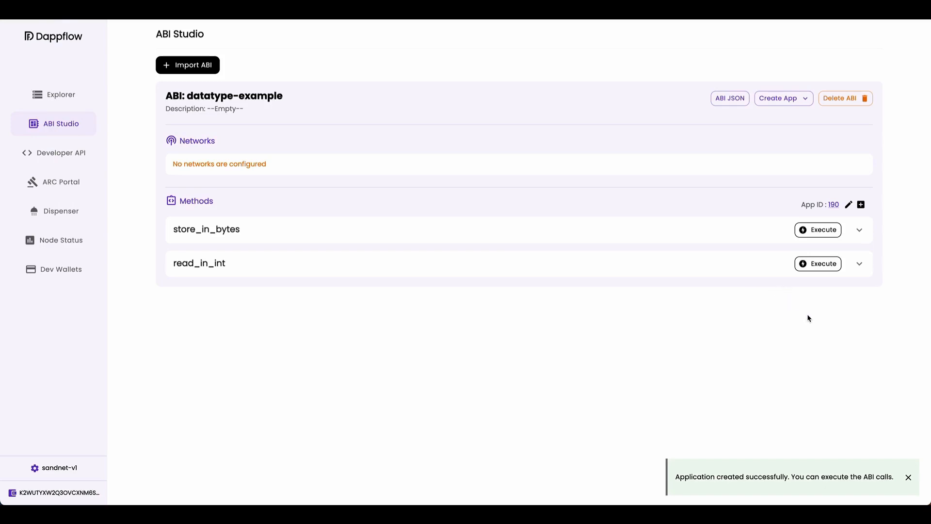
Step: Execute store_in_bytes with the number 123
{"action": "left_click", "coordinate": [817, 230]}
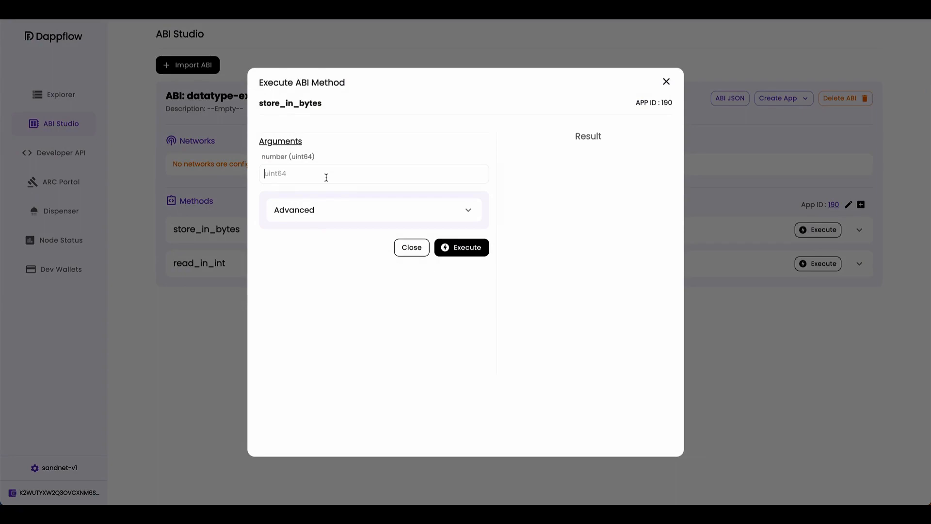
{"action": "type", "text": "123"}
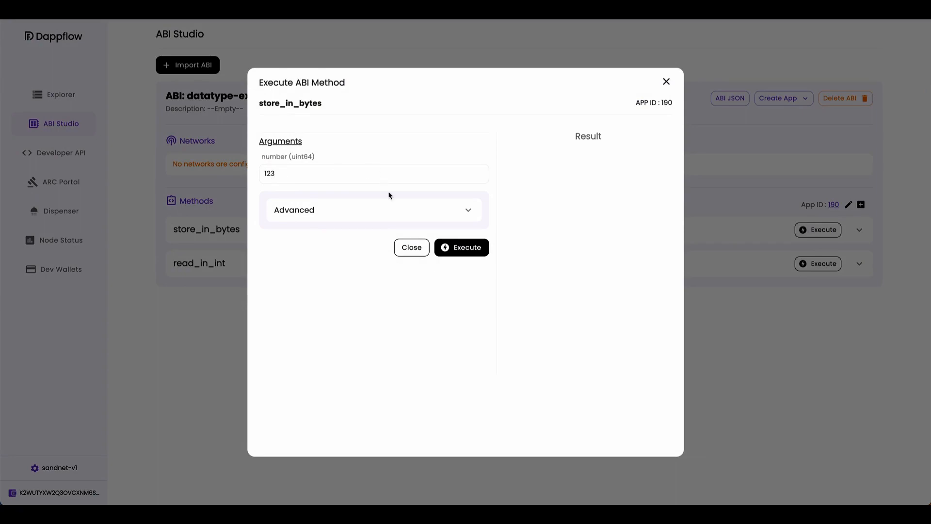
{"action": "left_click", "coordinate": [462, 247]}
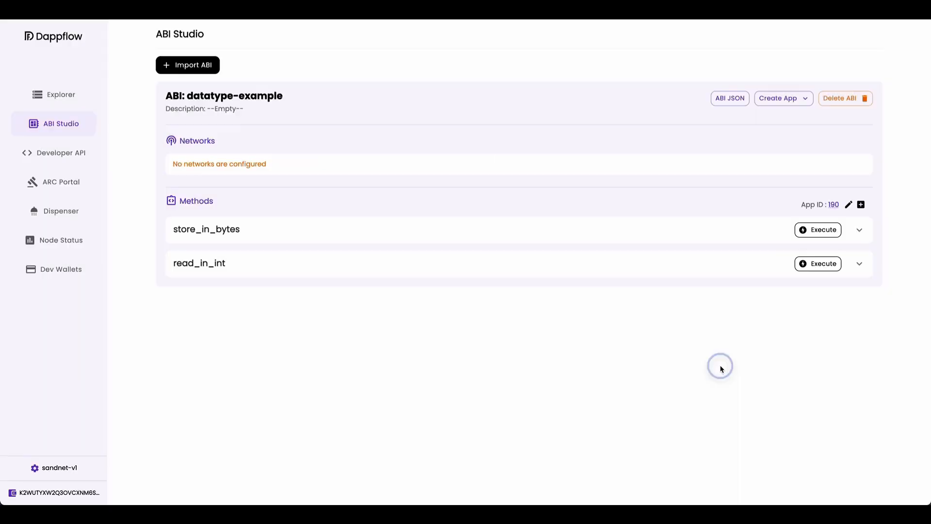
{"action": "mouse_move", "coordinate": [823, 263]}
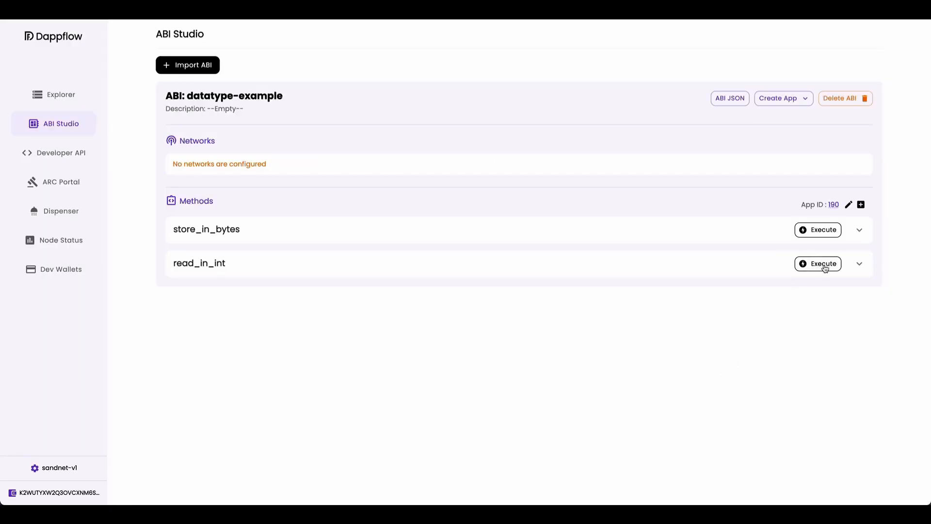
Step: Execute read_in_int and confirm it returns uint64 value 123
{"action": "left_click", "coordinate": [819, 264]}
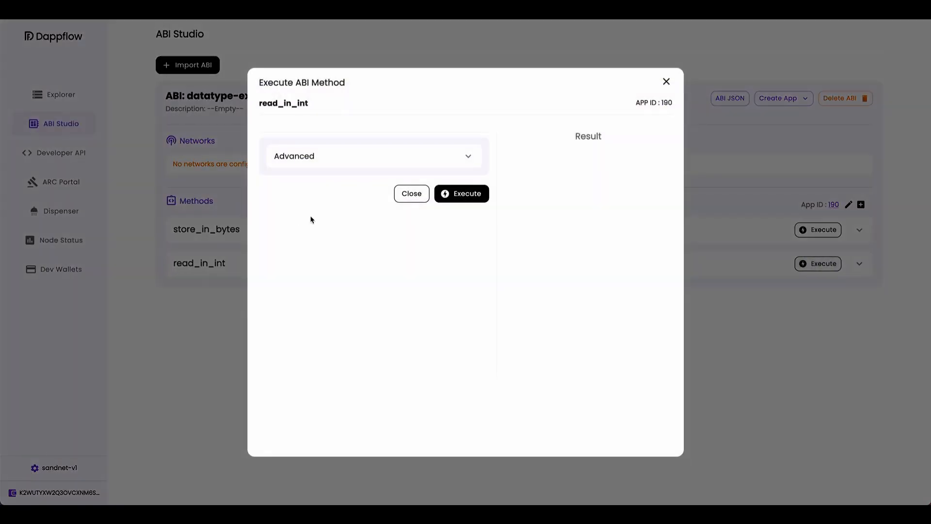
{"action": "left_click", "coordinate": [468, 193]}
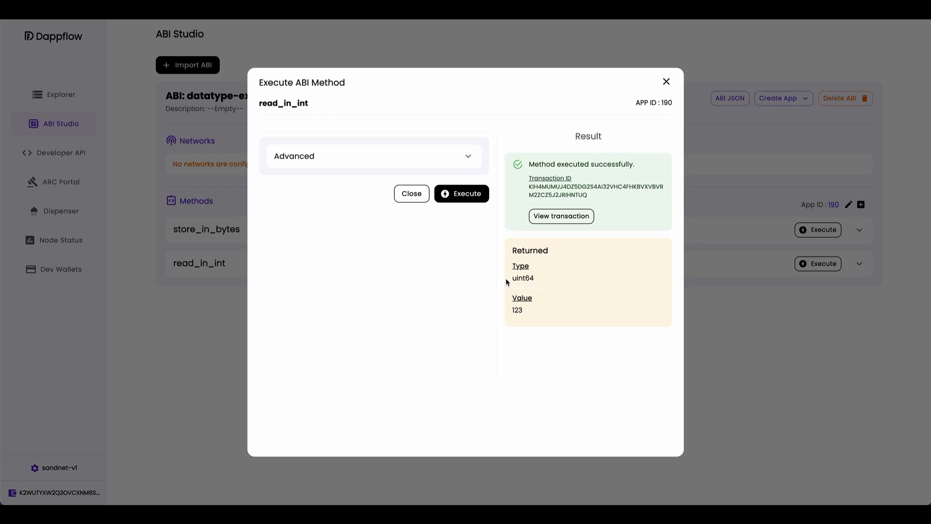
{"action": "left_click", "coordinate": [411, 193]}
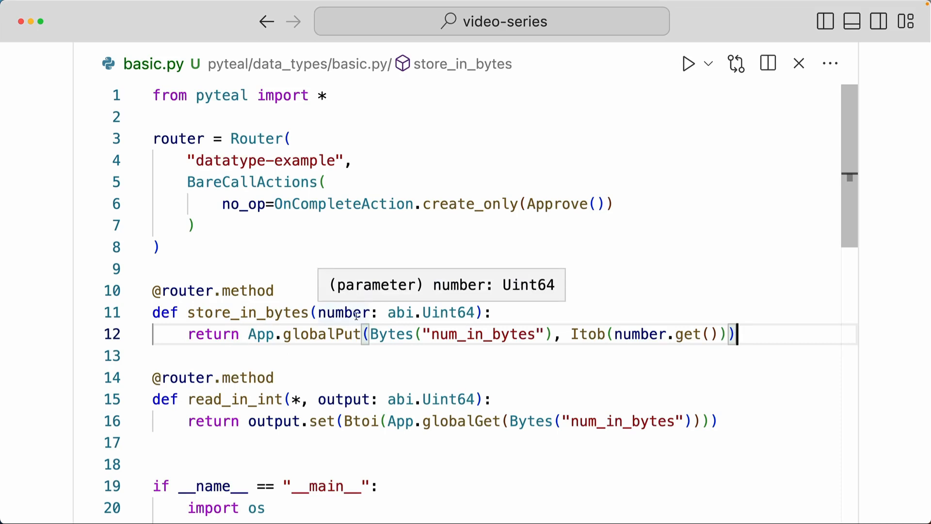
{"action": "double_click", "coordinate": [590, 334]}
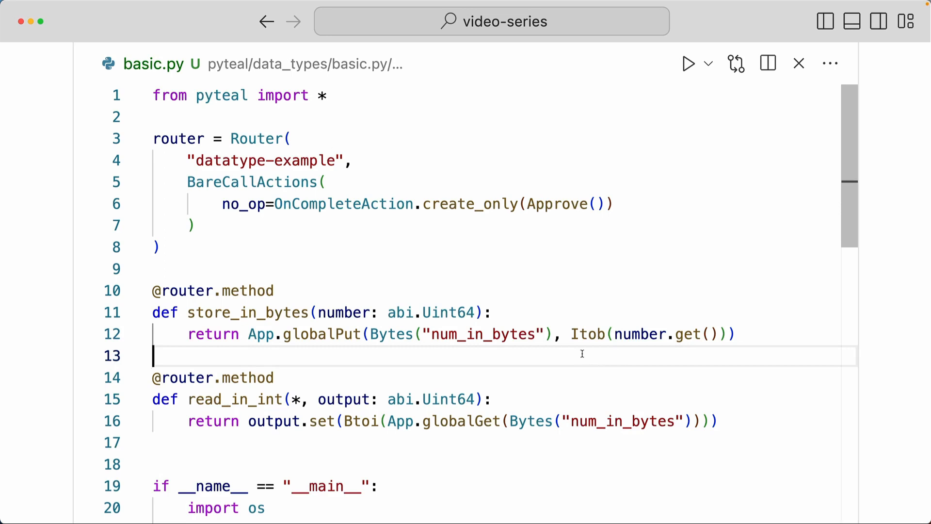
{"action": "double_click", "coordinate": [235, 400]}
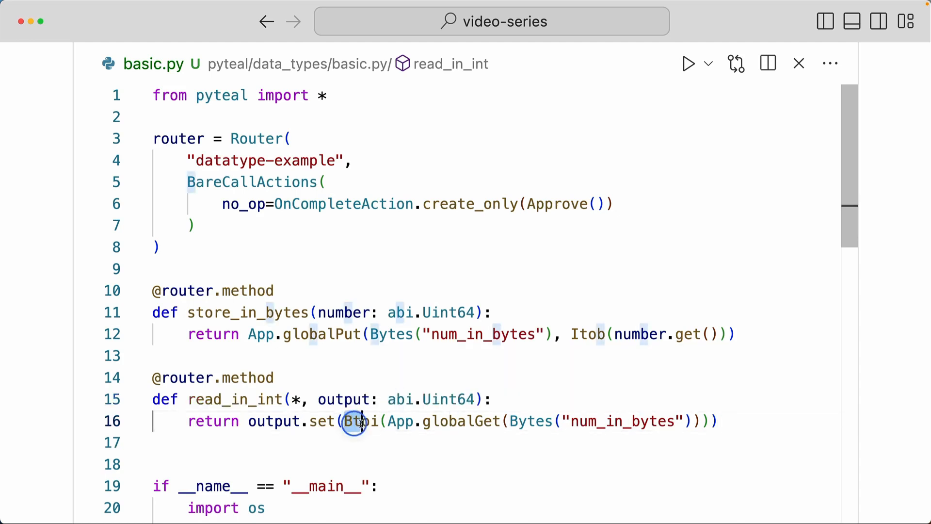
{"action": "double_click", "coordinate": [362, 422]}
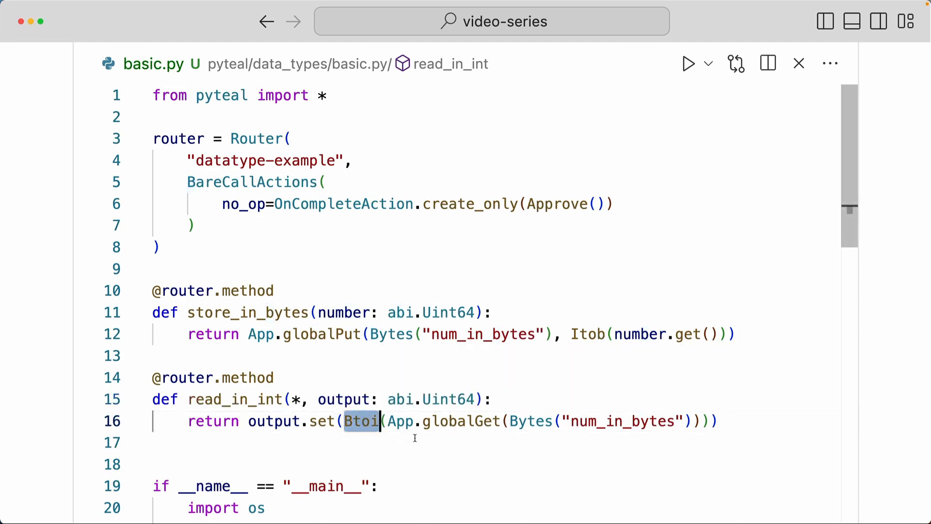